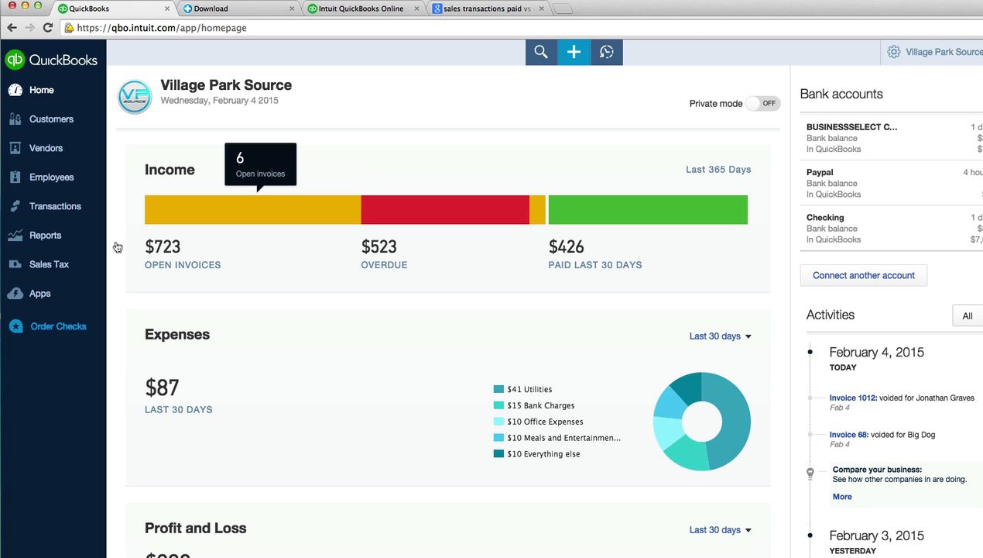
mouse_move(132, 235)
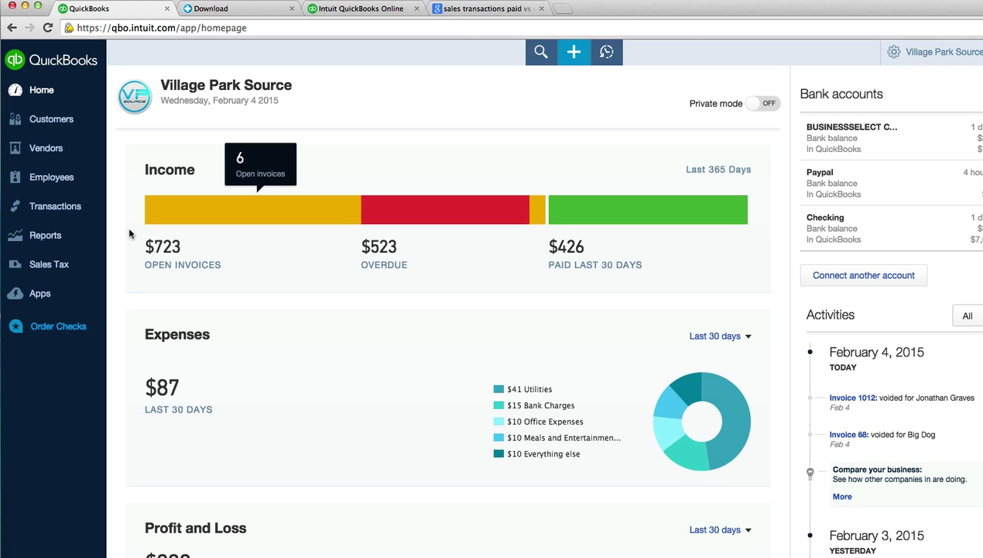
Expand the Transactions section in the left navigation of the home dashboard.
left_click(56, 206)
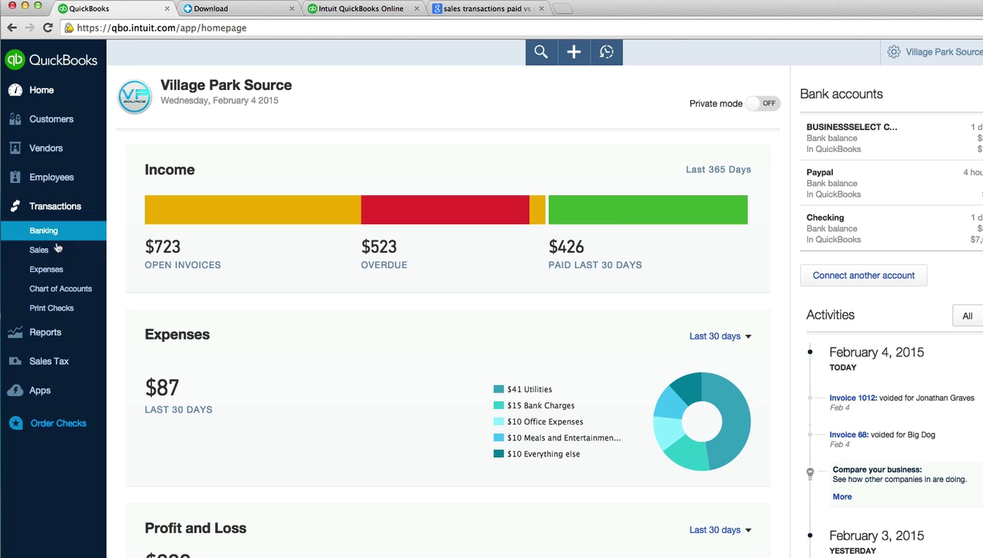
Show the Sales Transactions list with Big Dog's invoices, estimate, payment and receipts.
left_click(39, 249)
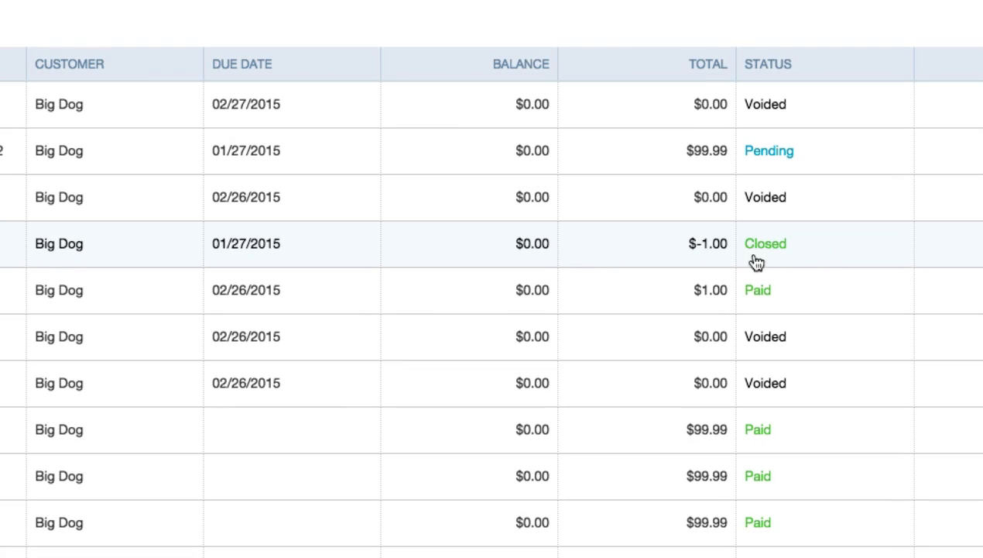
mouse_move(846, 261)
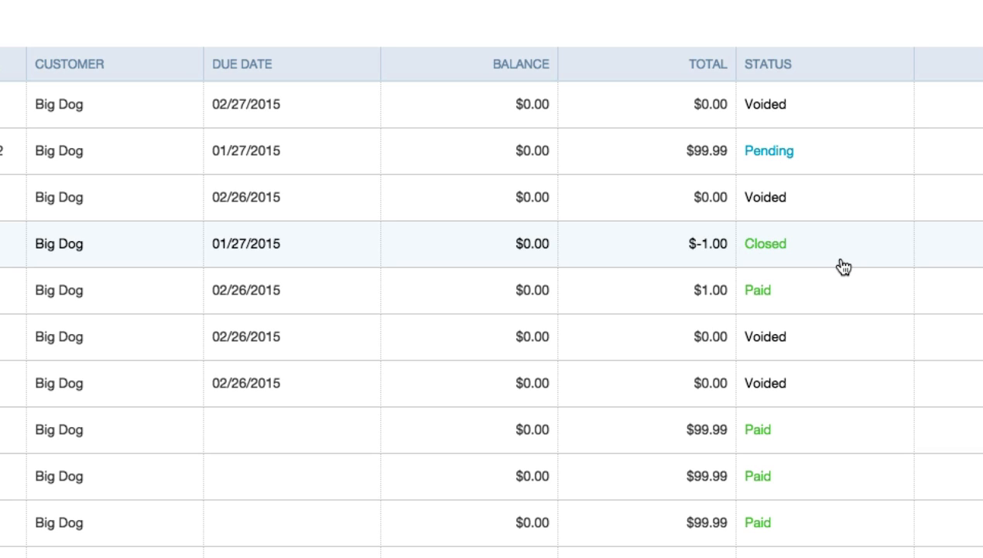
mouse_move(793, 336)
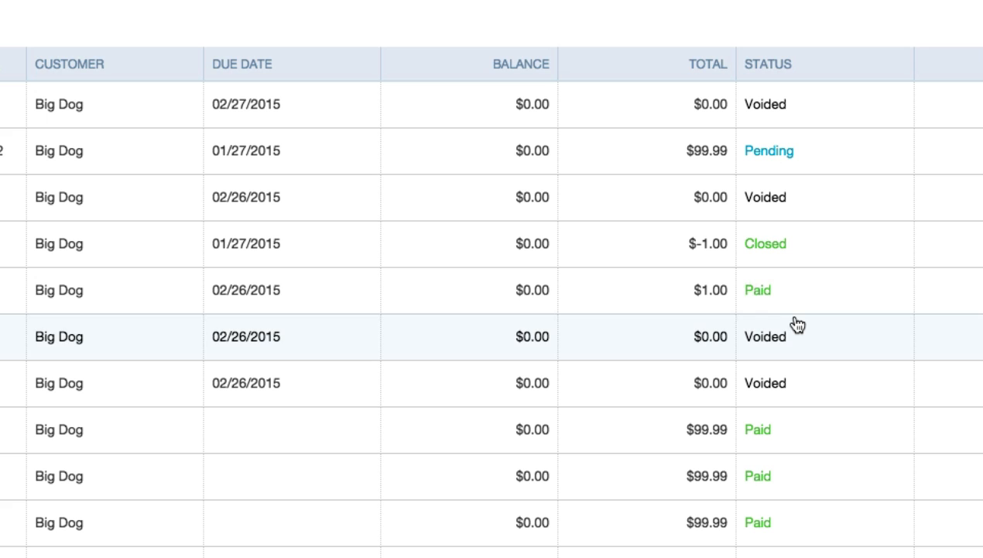
mouse_move(761, 294)
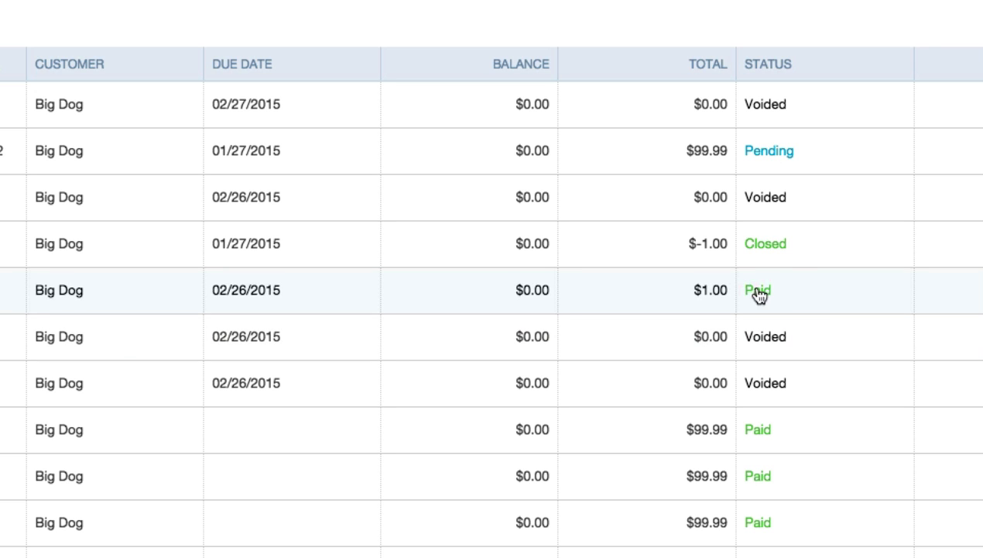
mouse_move(669, 245)
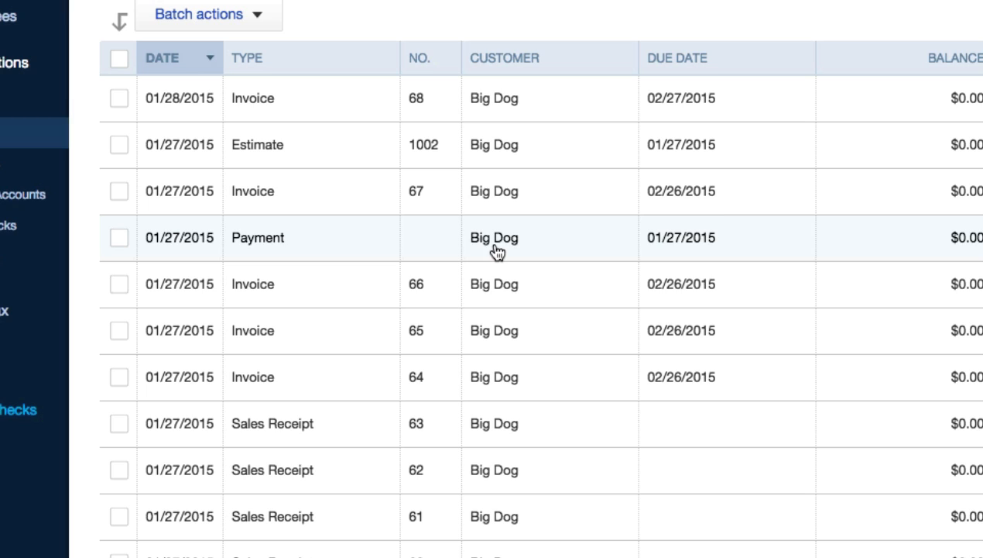
mouse_move(487, 251)
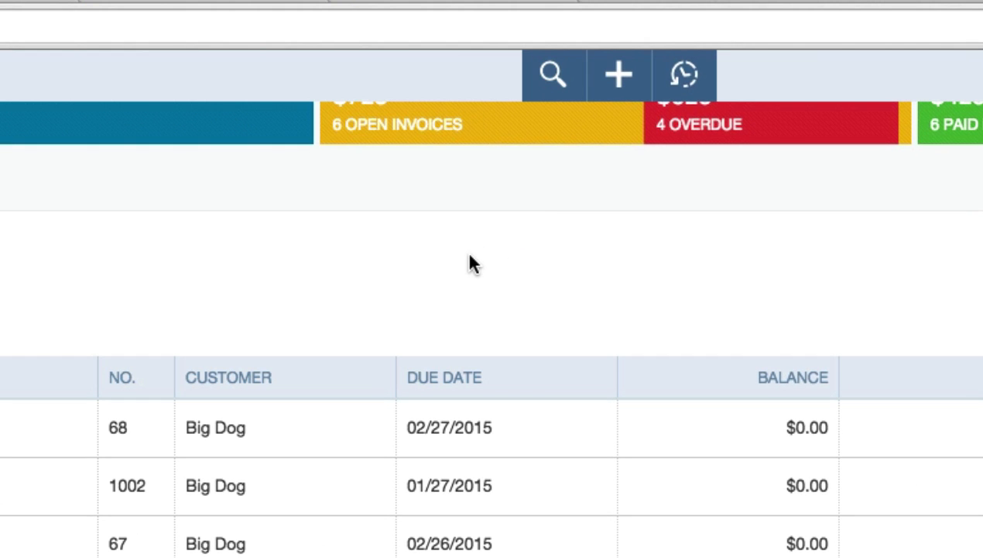
Start a new Refund Receipt (#70) from the Create menu's Customers list.
left_click(619, 74)
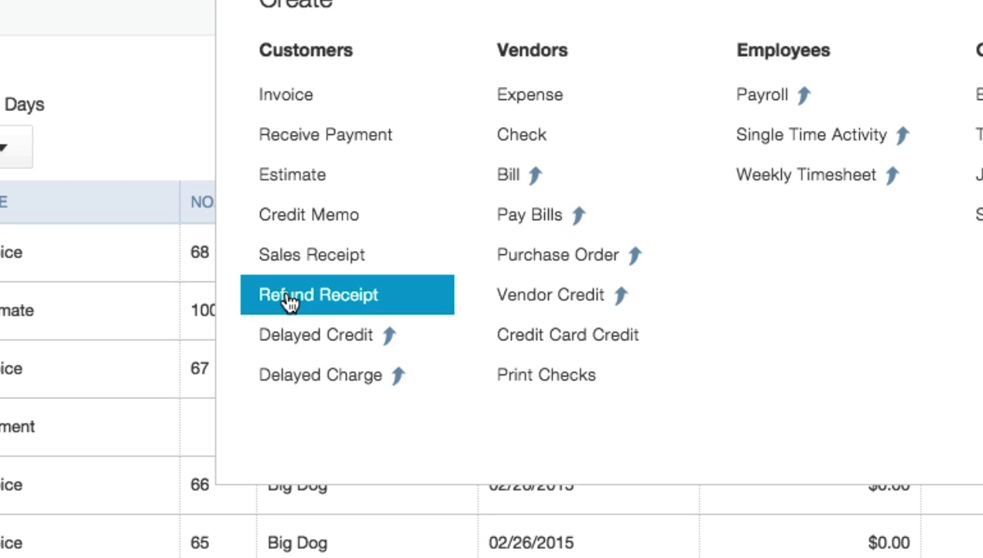
left_click(317, 294)
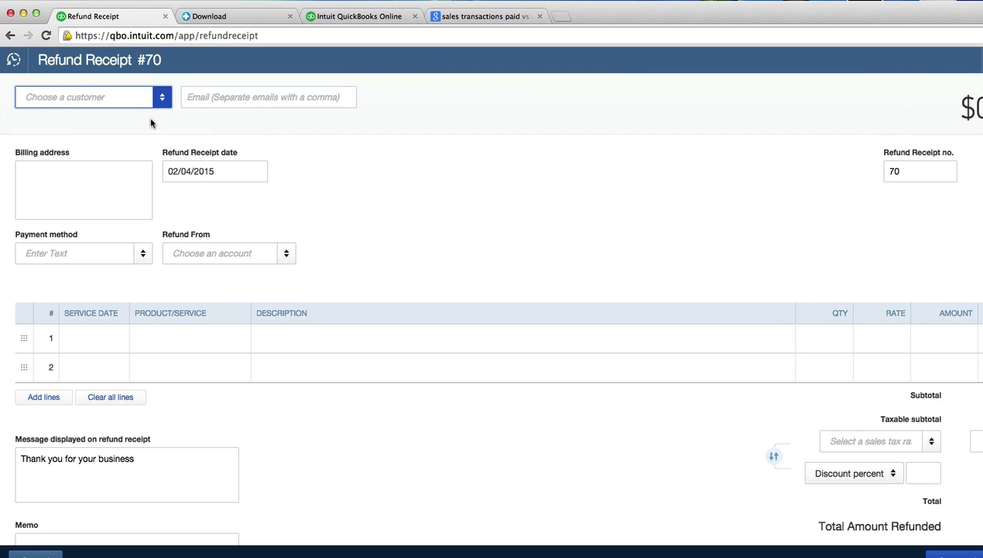
Make the refund out to Big Dog, paid by Check, refunded from BUSINESSSELECT CHKG (3900).
left_click(83, 96)
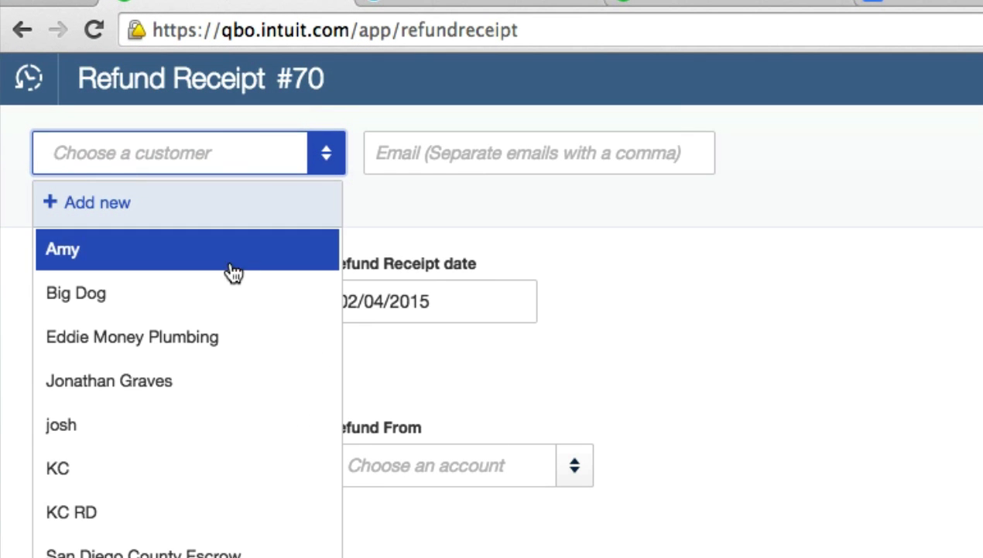
left_click(76, 293)
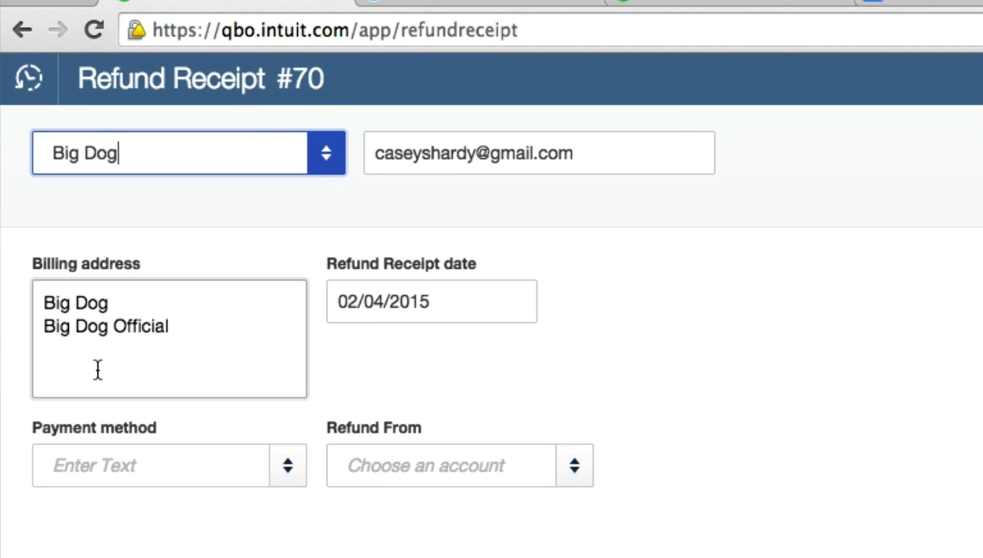
mouse_move(322, 247)
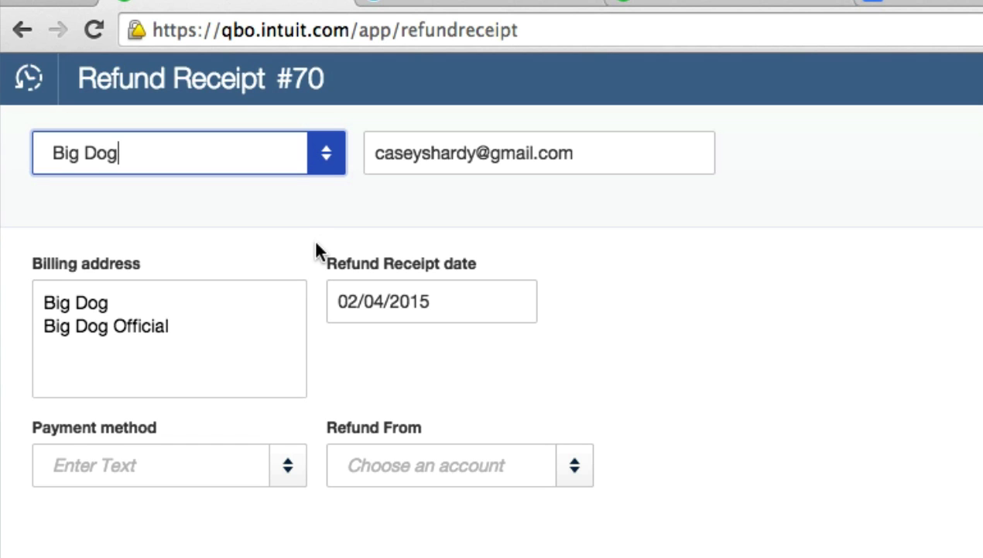
scroll("down", 3)
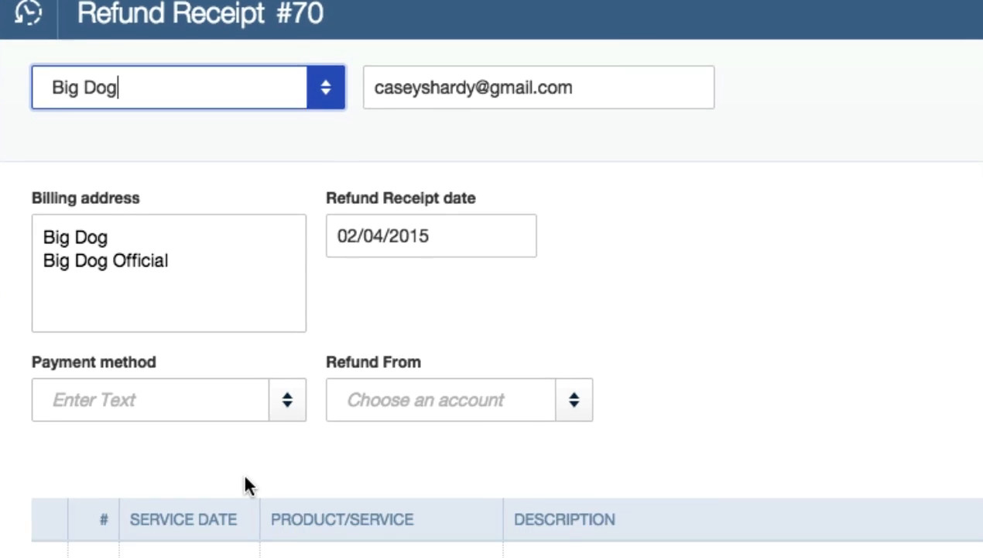
left_click(288, 400)
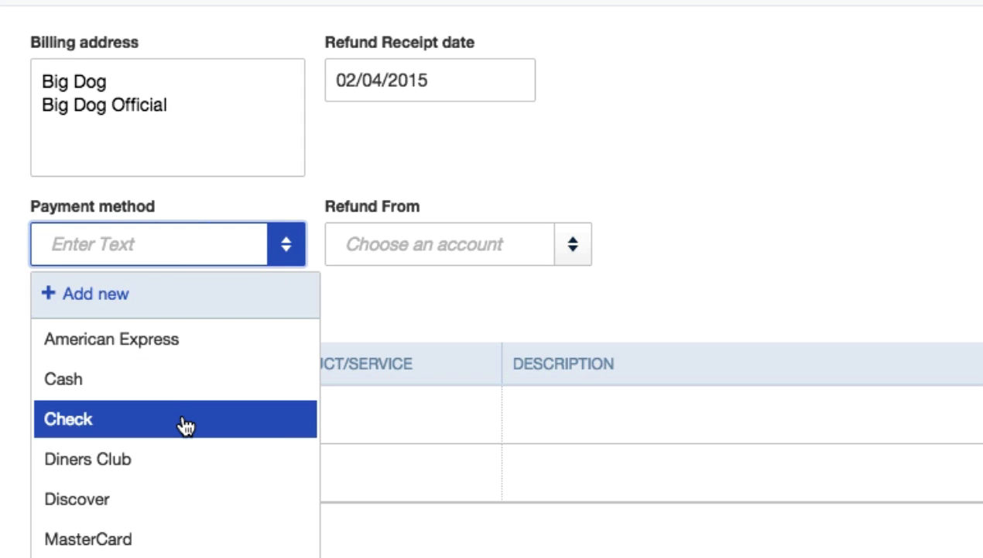
left_click(69, 419)
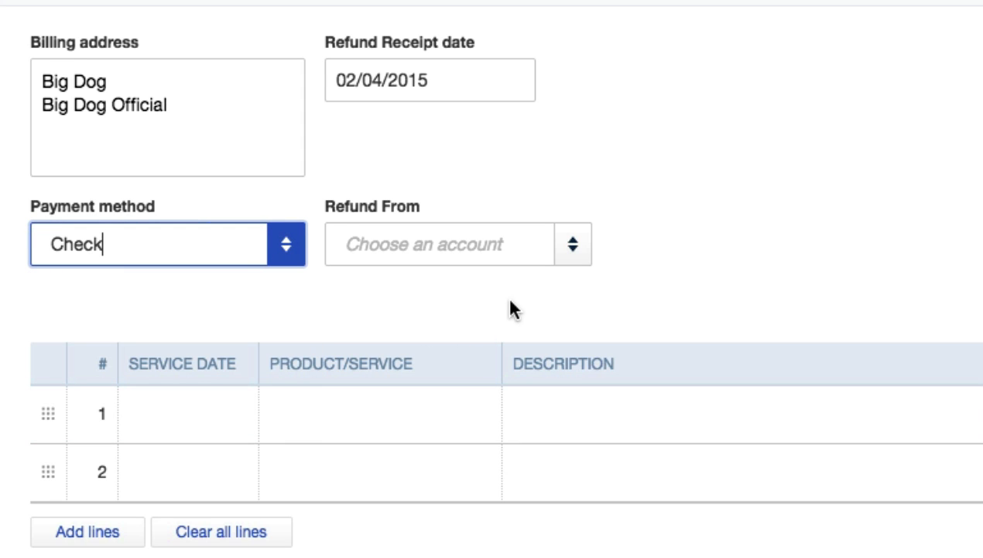
left_click(456, 245)
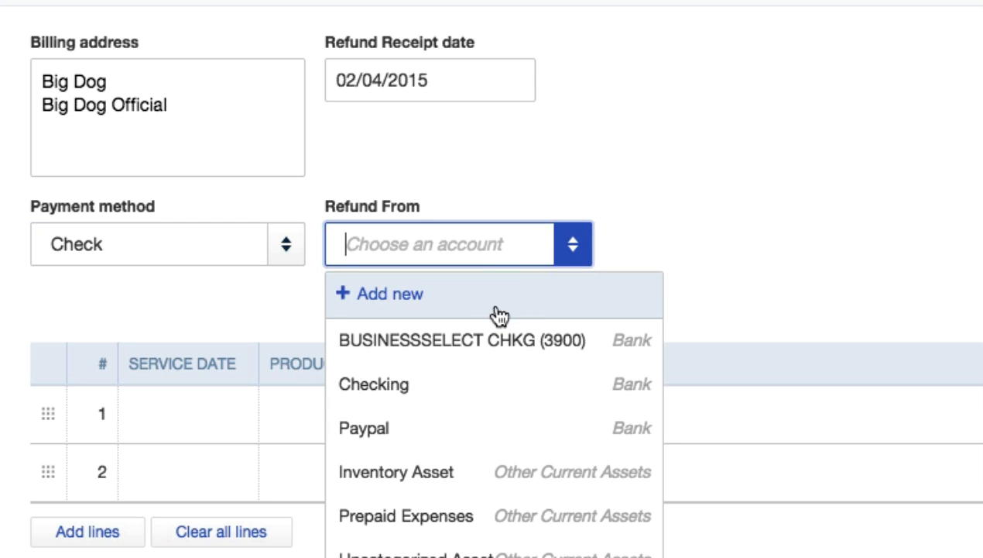
mouse_move(449, 341)
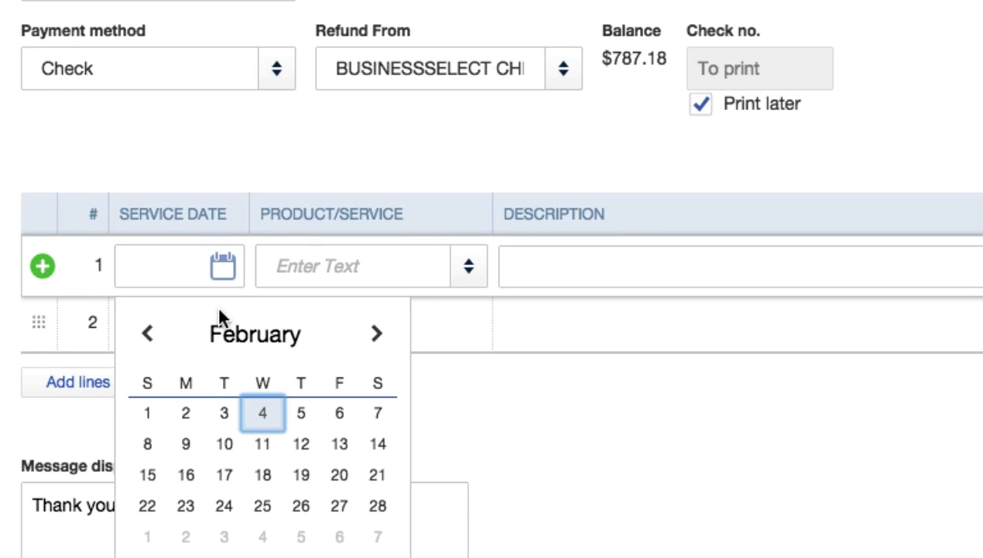
Date line 1 on 02/04/2015 and enter 're' for Refund as its product/service.
left_click(263, 412)
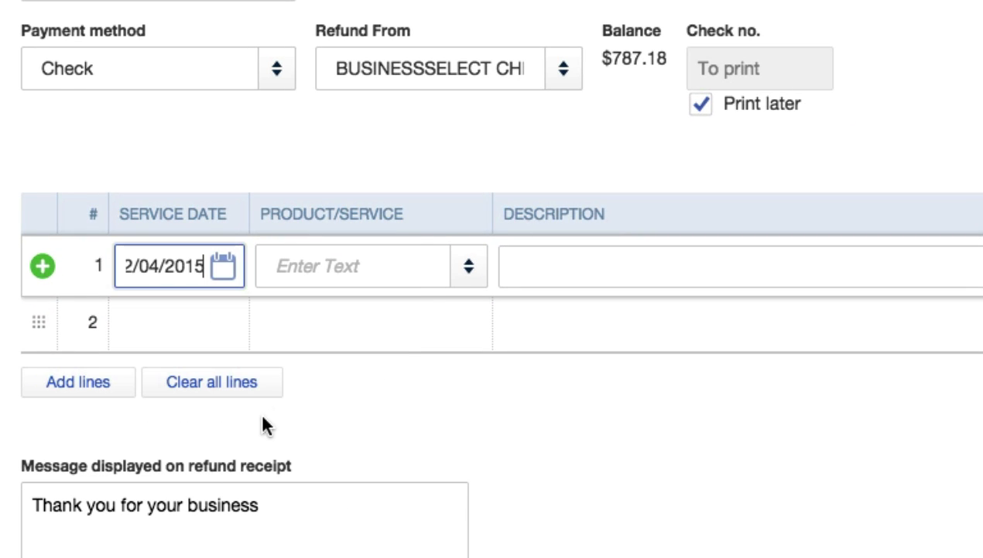
left_click(470, 266)
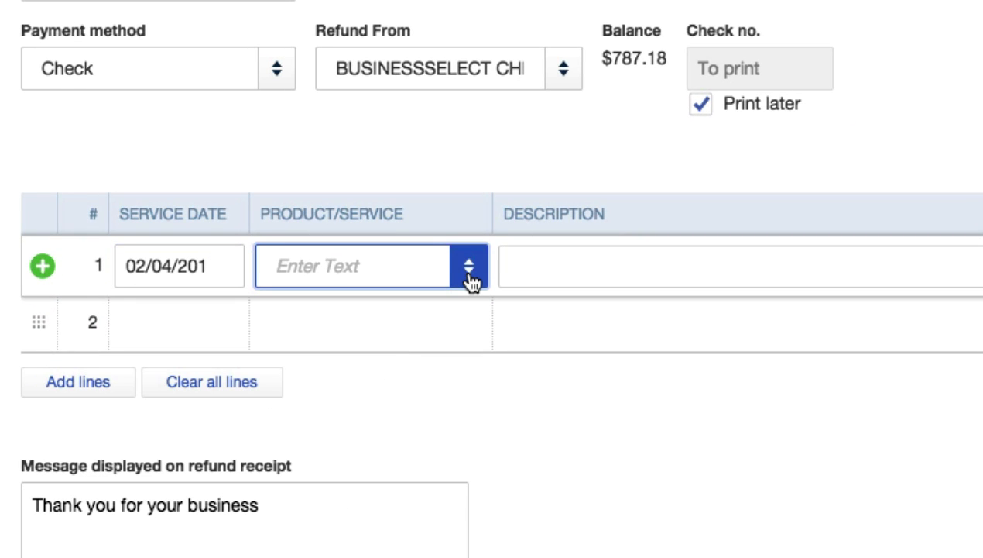
type("re")
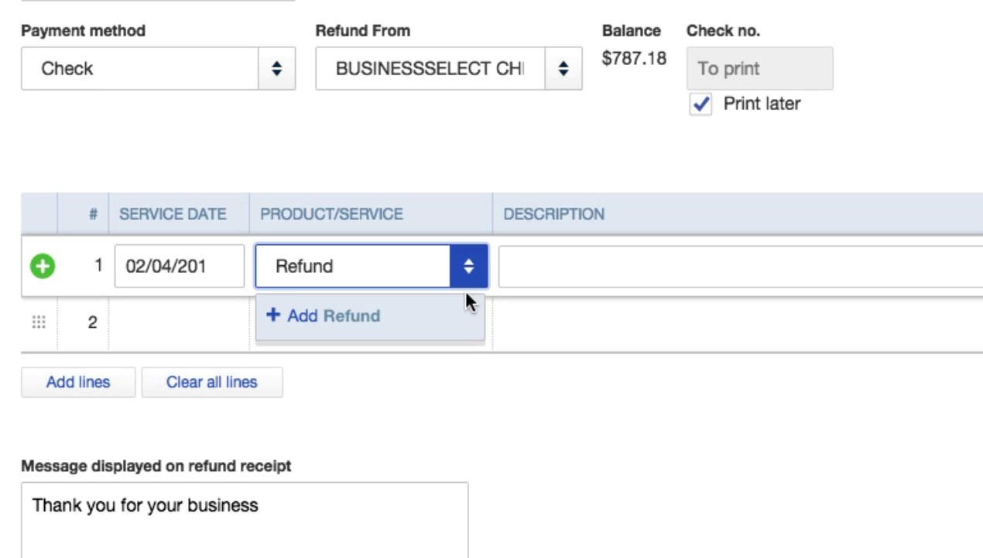
Add a new Refund product/service with Sales income account, marked not taxable.
left_click(332, 316)
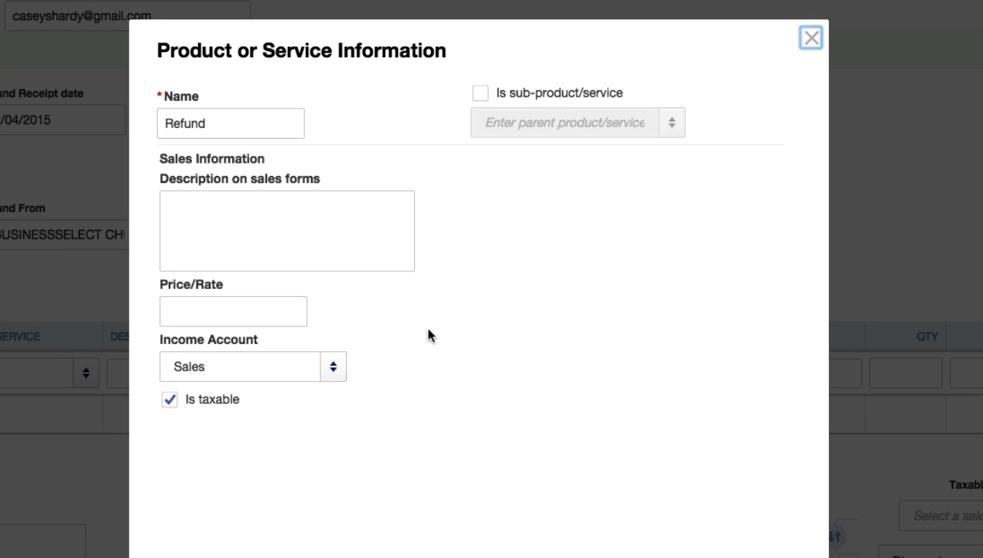
scroll("down", 3)
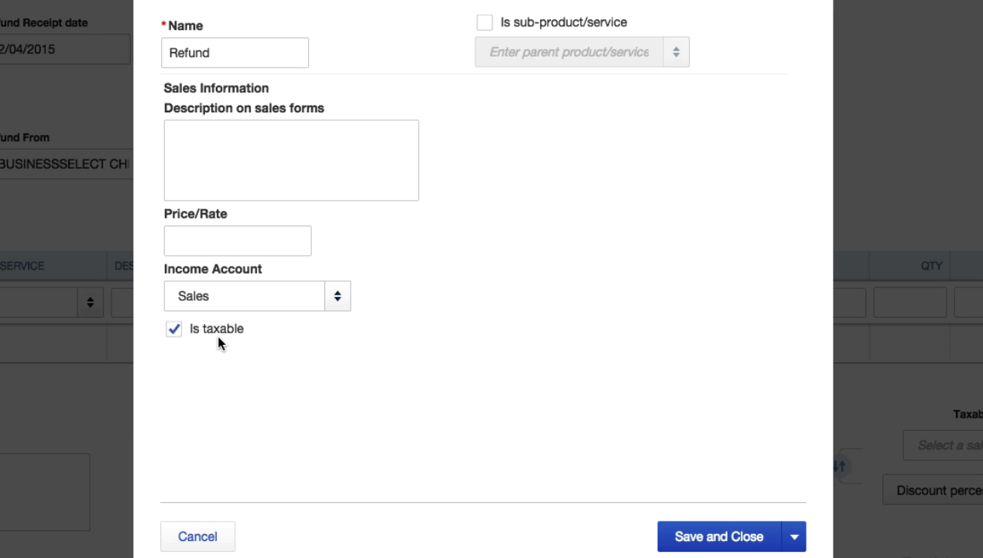
left_click(174, 328)
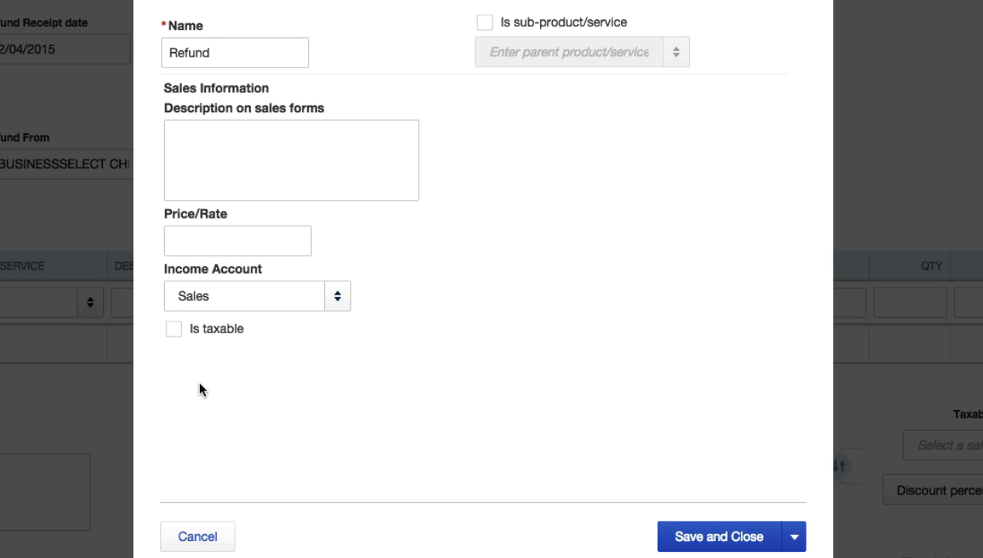
mouse_move(468, 442)
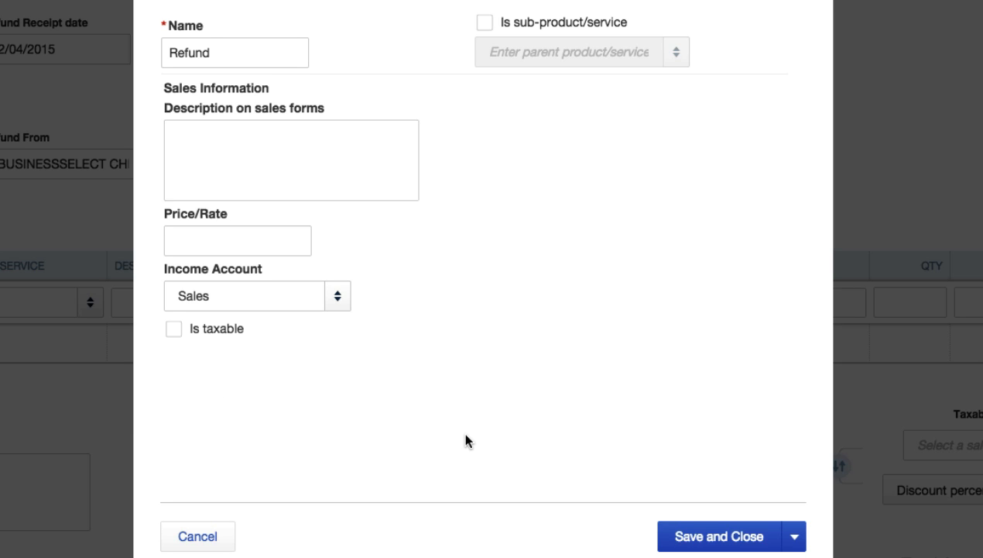
Save the Refund item to line 1 and describe it as refunding $1 for whatever reason.
left_click(720, 535)
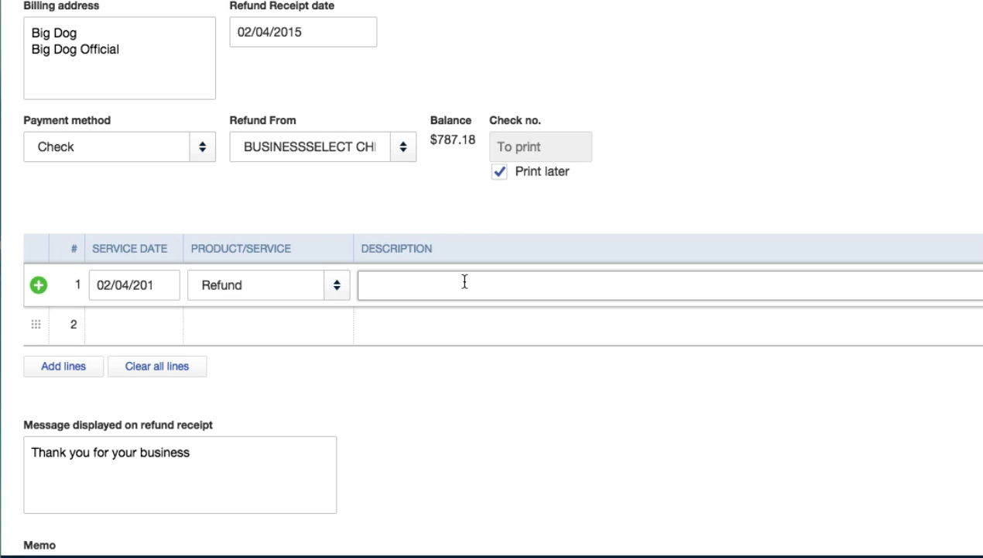
type("we are")
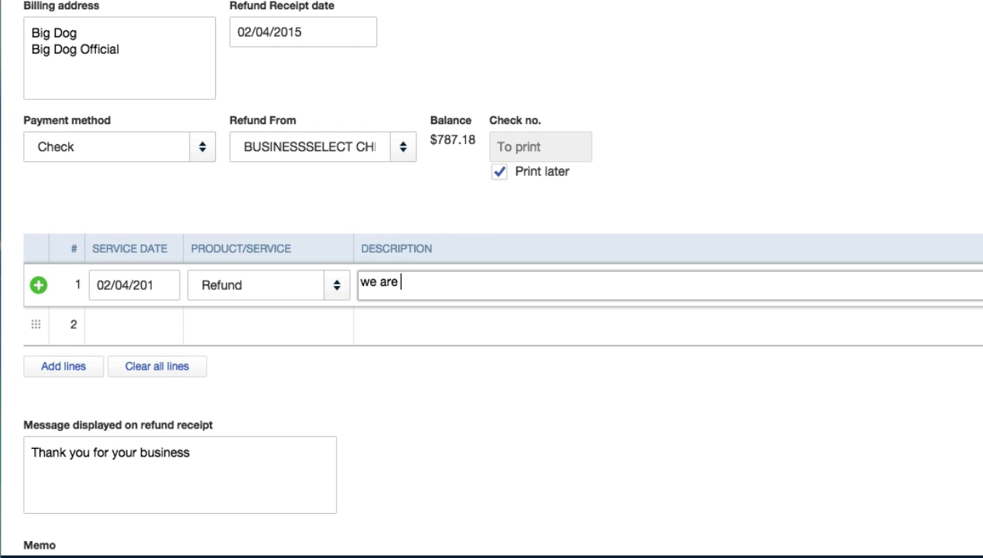
type("refung")
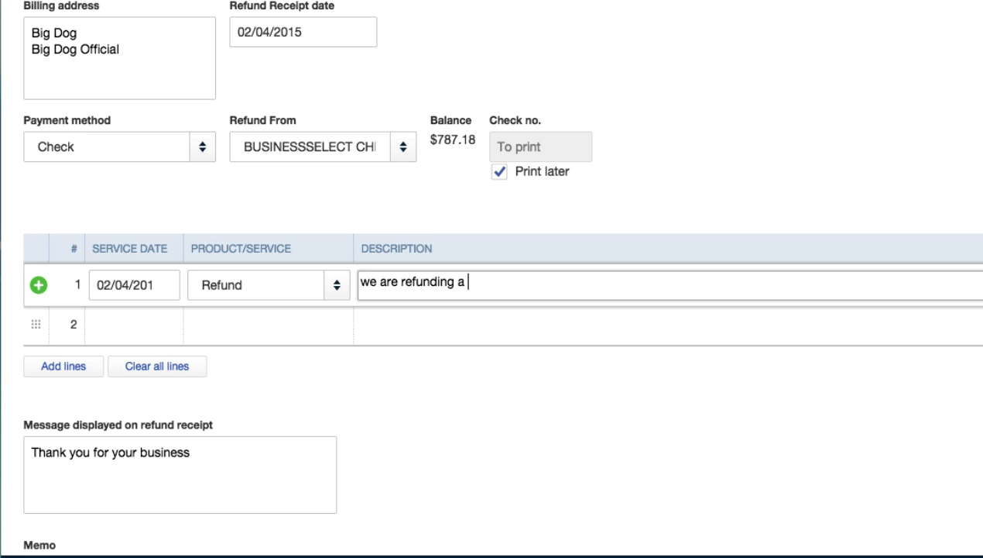
type("$1 for wha")
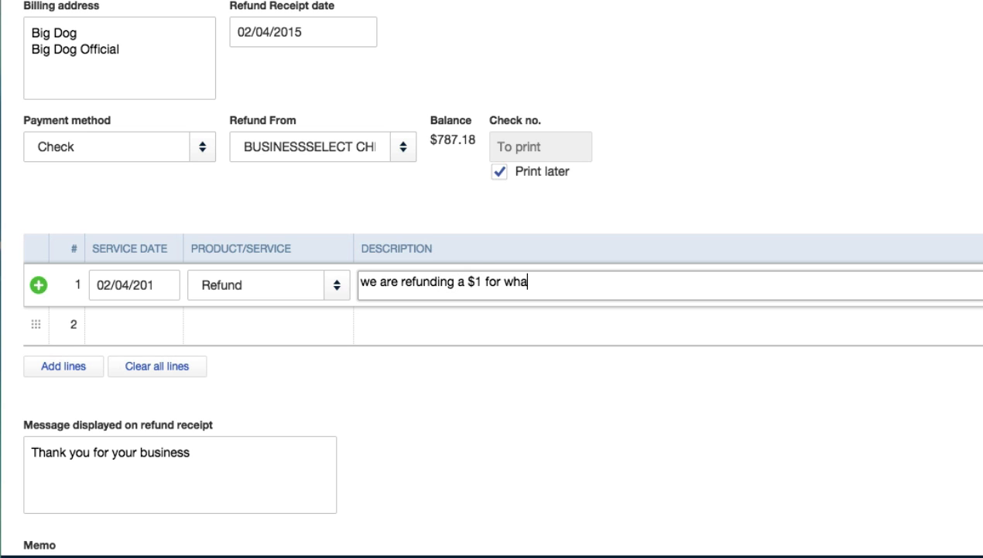
type("tever reason")
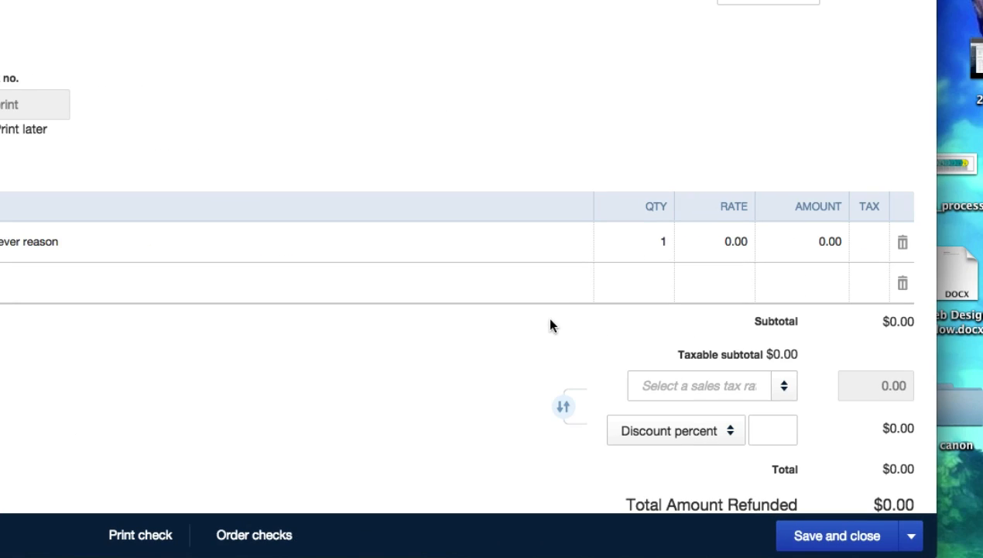
mouse_move(257, 378)
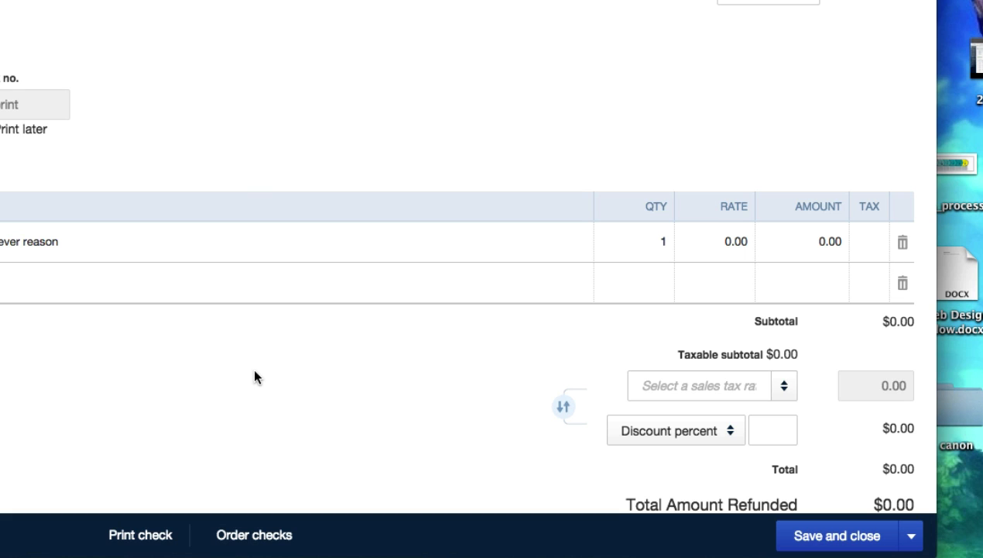
mouse_move(584, 297)
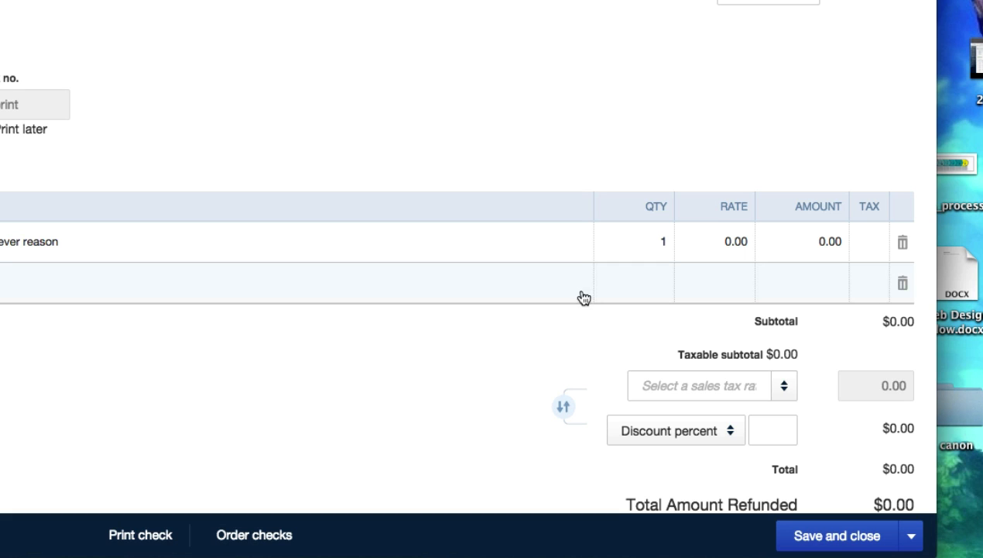
Enter a rate of 1 and save and close Refund Receipt #70 for $1.00.
left_click(802, 242)
type("1")
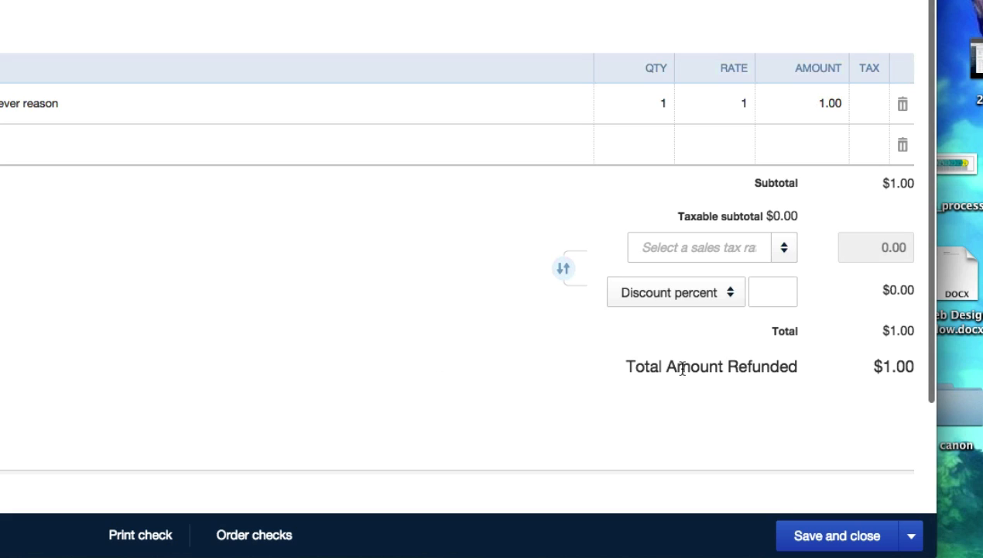
mouse_move(731, 359)
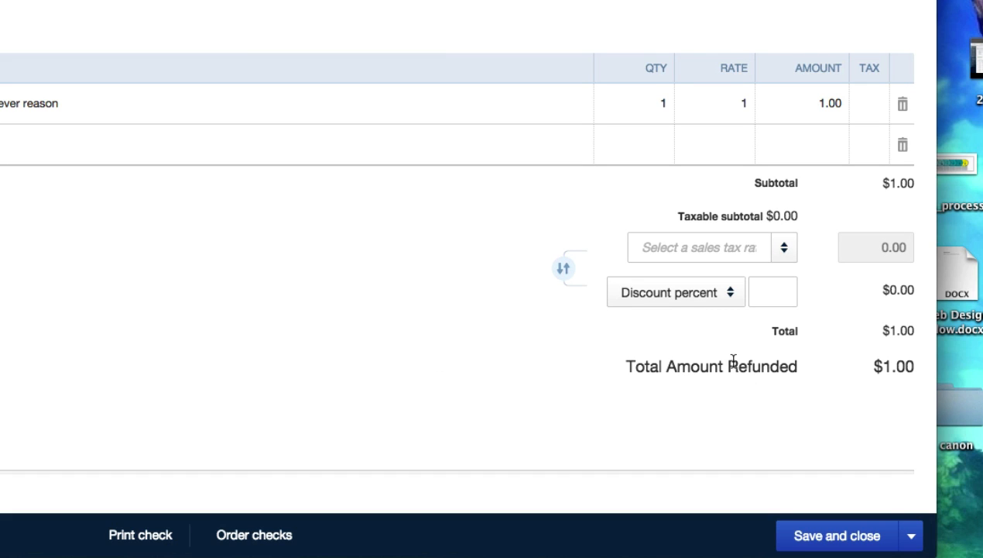
mouse_move(525, 393)
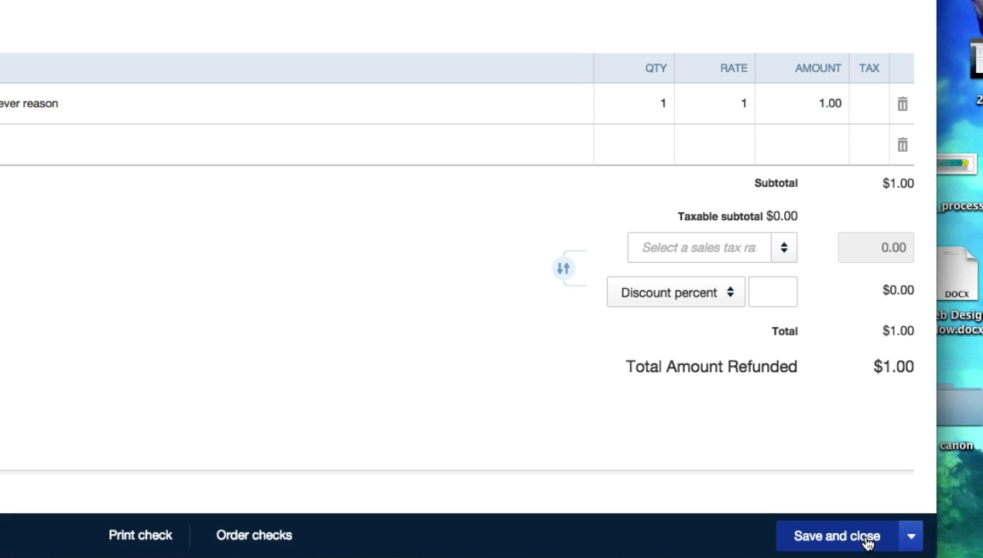
left_click(912, 536)
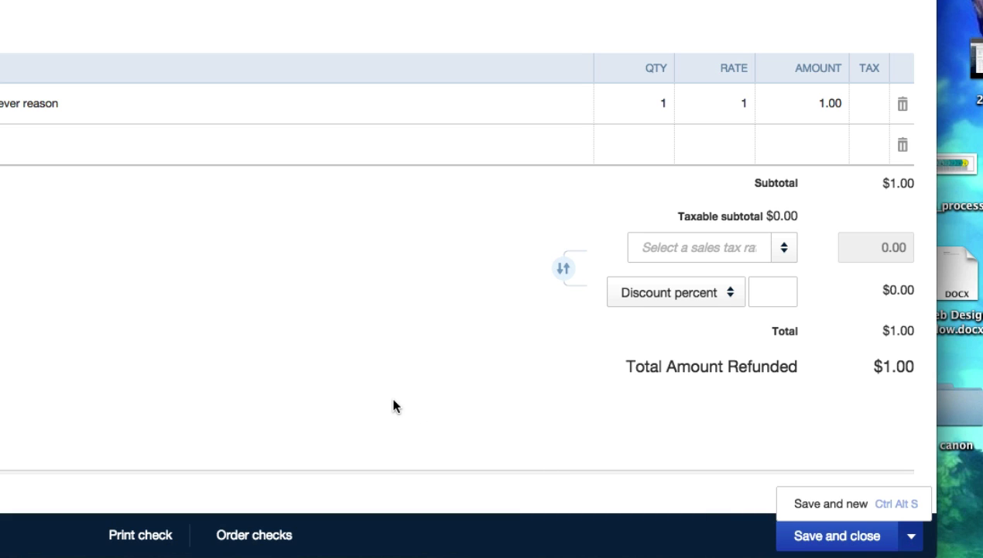
mouse_move(836, 542)
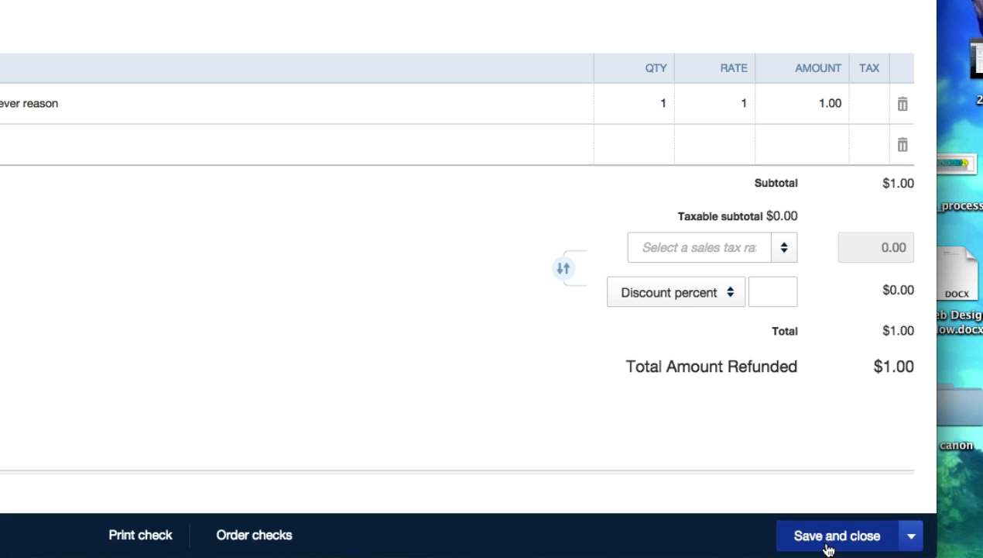
left_click(836, 536)
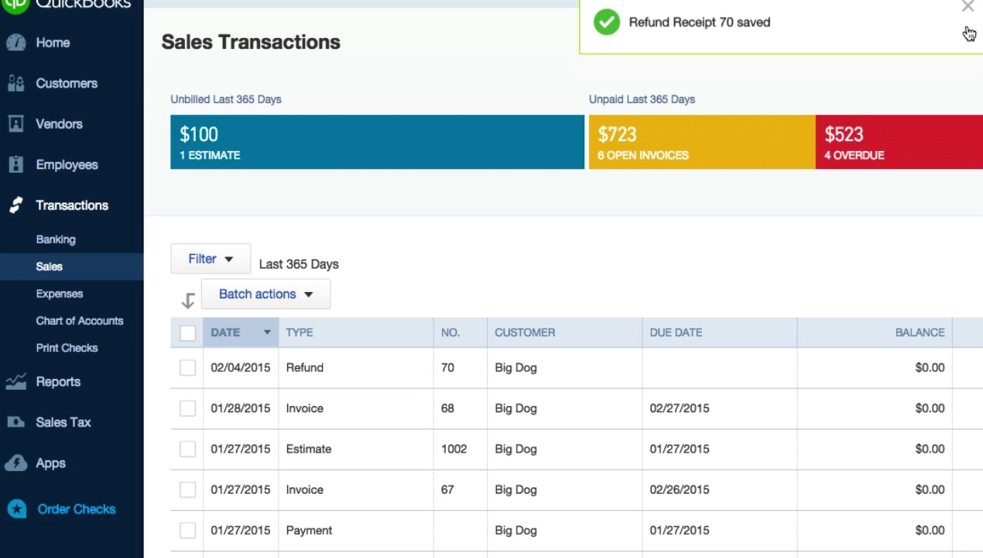
Dismiss the saved notice and view the Chart of Accounts down to the Income accounts.
left_click(968, 7)
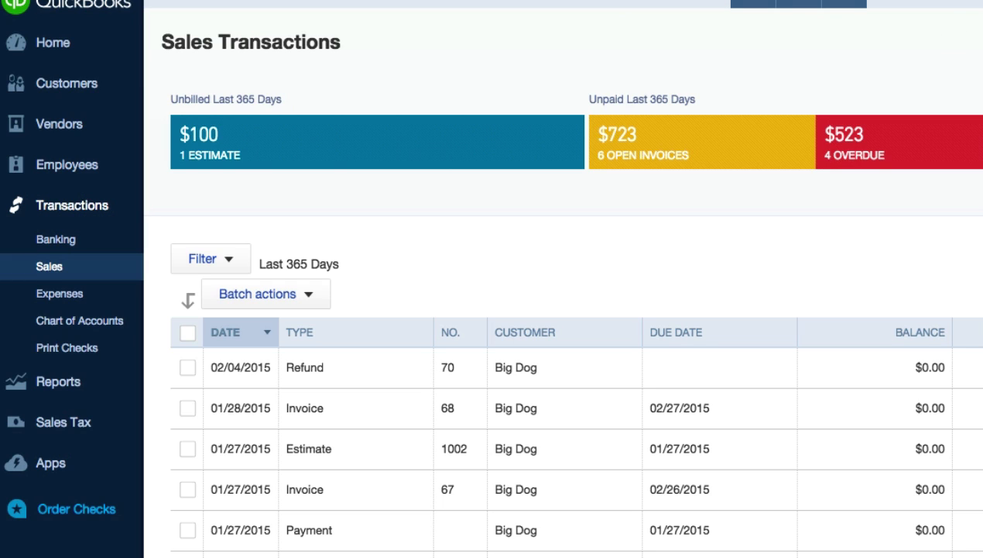
mouse_move(154, 249)
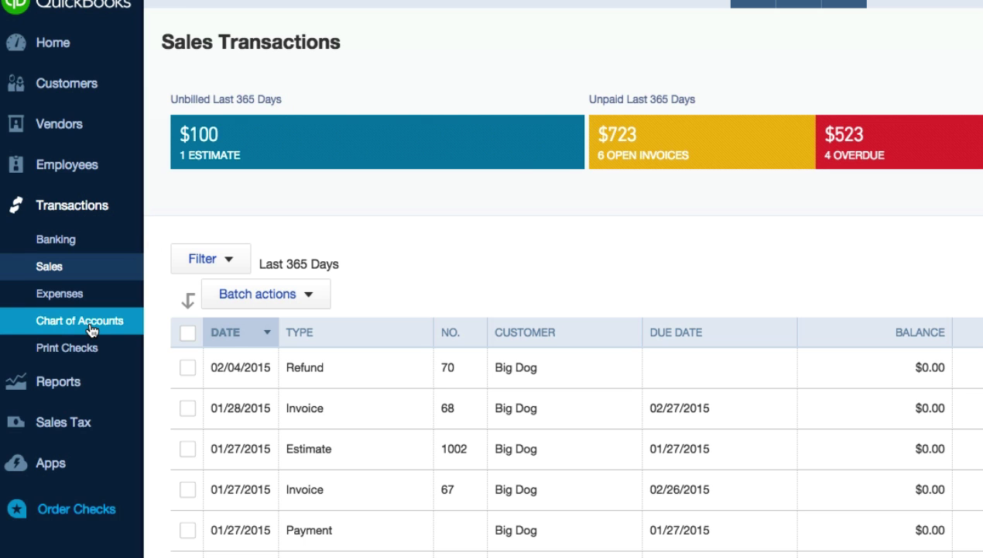
left_click(77, 319)
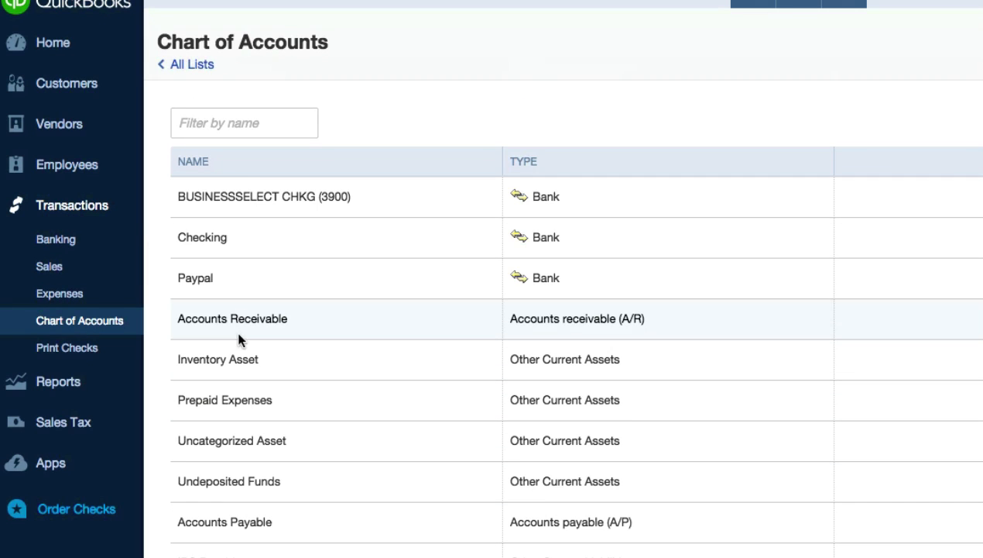
scroll("down", 3)
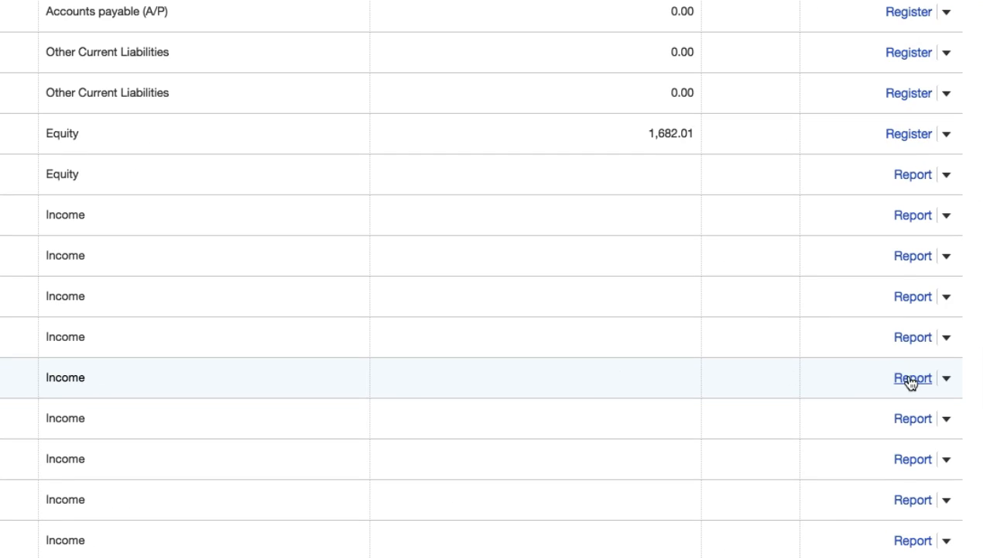
Run the Refunds-Allowances QuickReport listing Big Dog's 02/04/2015 refund at -1.00.
left_click(912, 378)
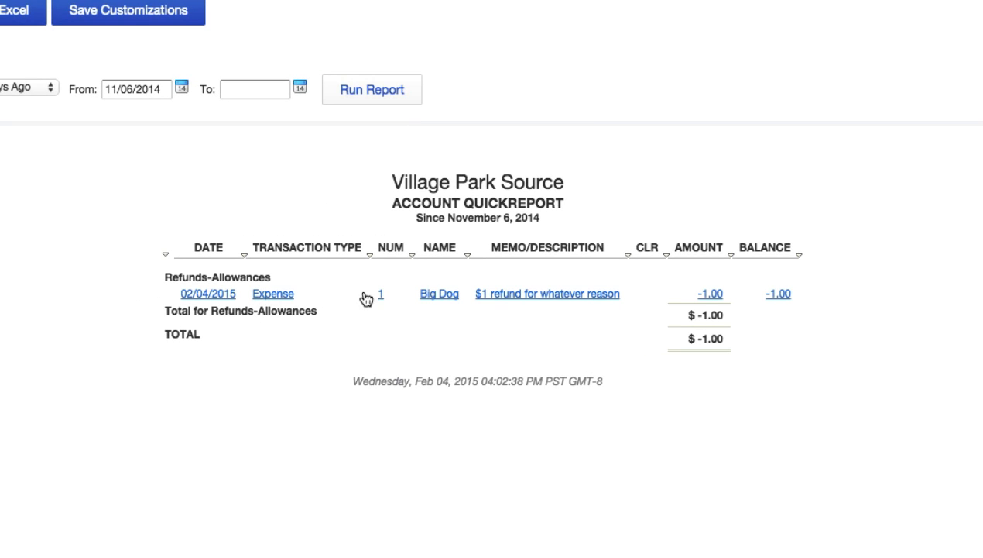
mouse_move(501, 301)
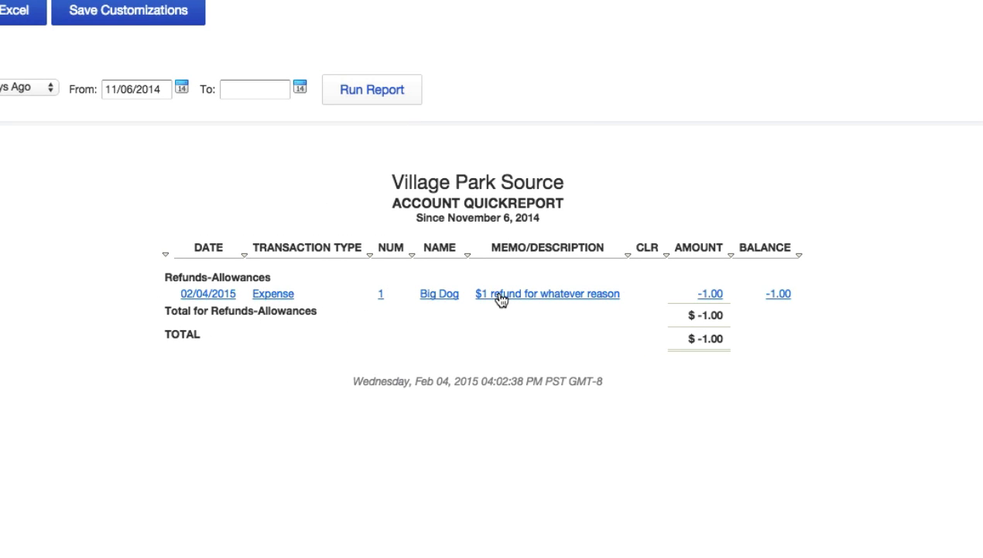
mouse_move(657, 298)
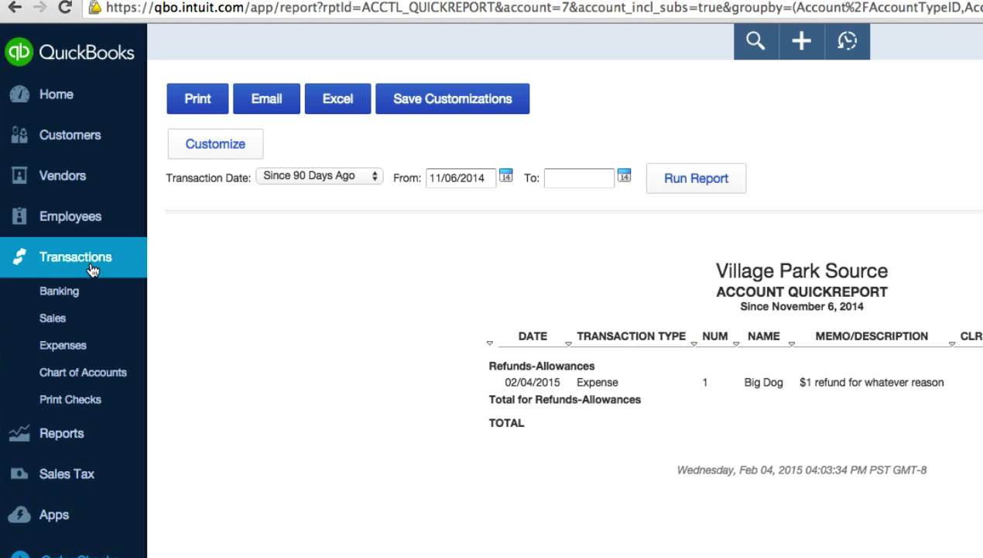
Return to Sales Transactions, where Big Dog's -$1.00 refund now shows as Paid.
left_click(52, 317)
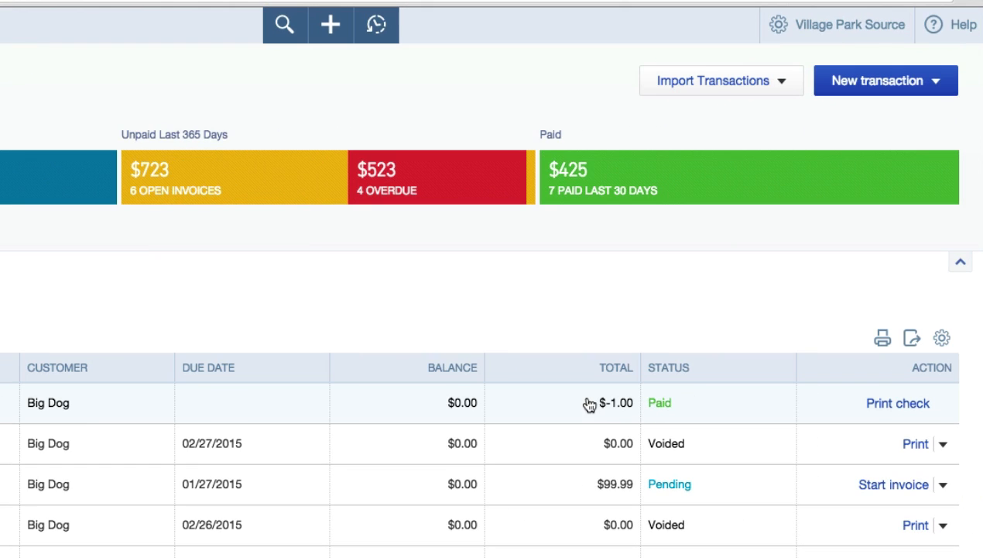
mouse_move(585, 403)
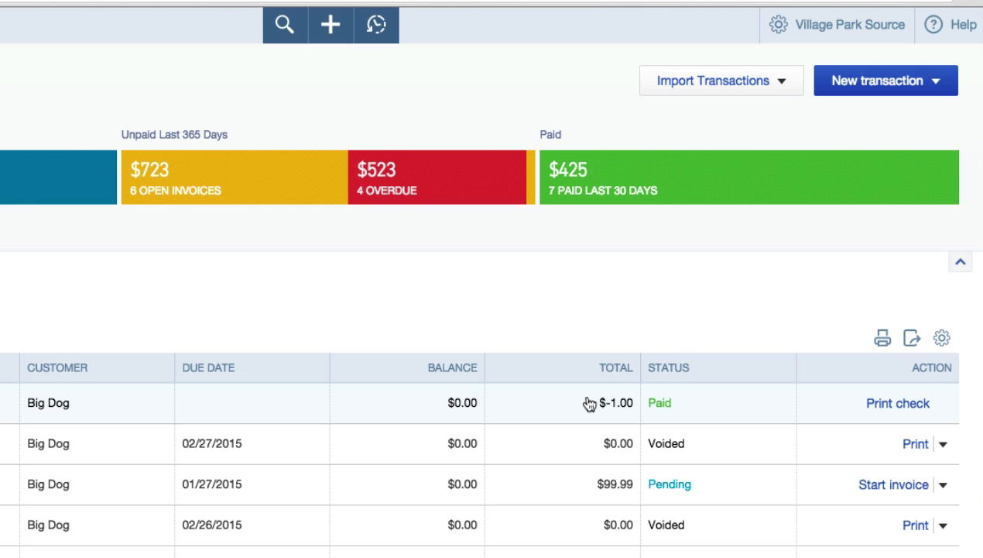
mouse_move(674, 405)
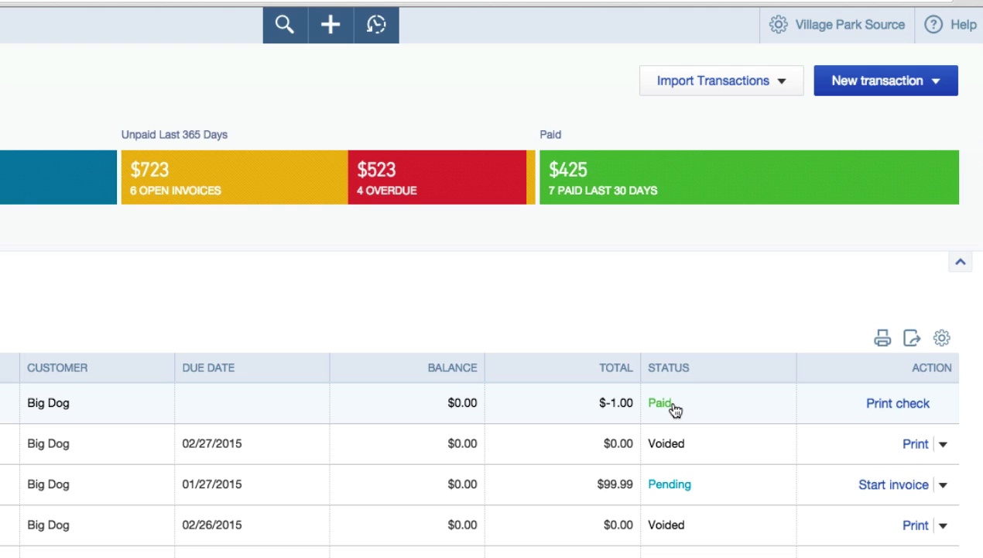
mouse_move(370, 324)
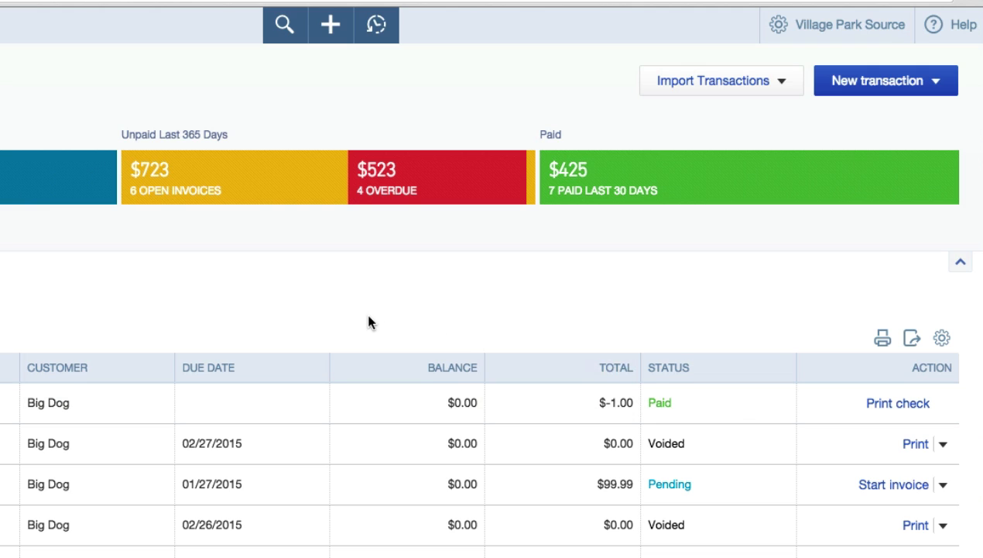